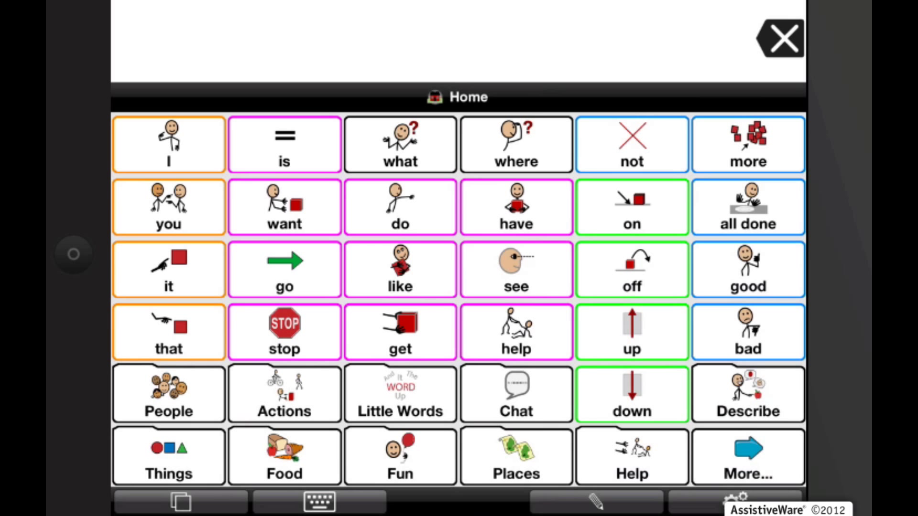
Open the Options settings for user Nate from the gear button in the bottom toolbar
{"action": "left_click", "coordinate": [735, 498]}
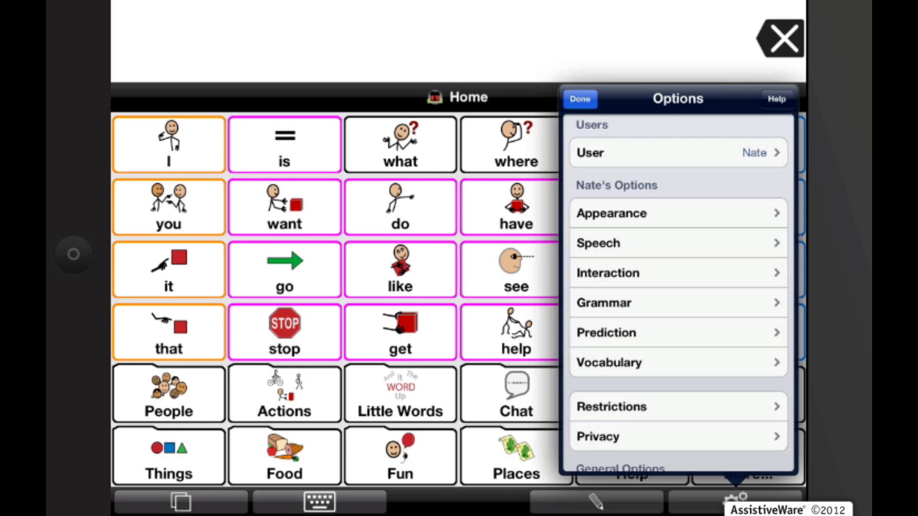
Open Help on Options and show the guide's Contents list
{"action": "left_click", "coordinate": [180, 501]}
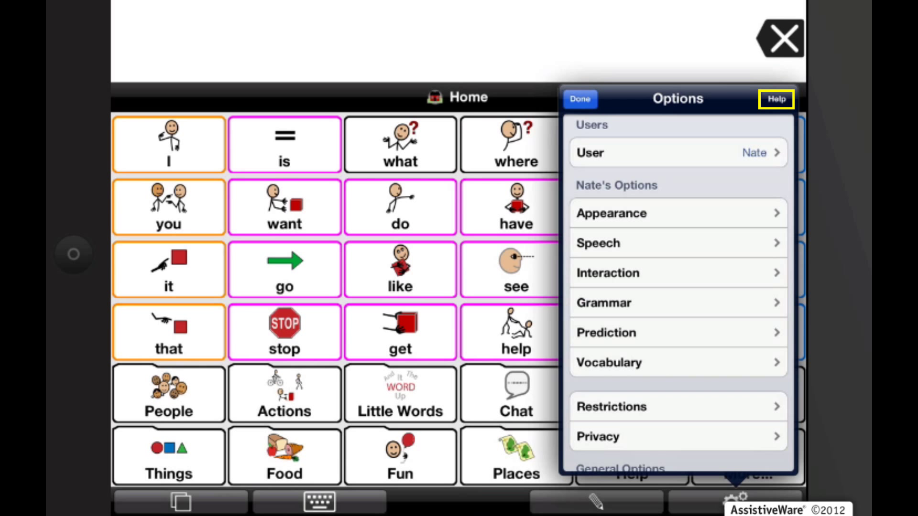
{"action": "left_click", "coordinate": [774, 99]}
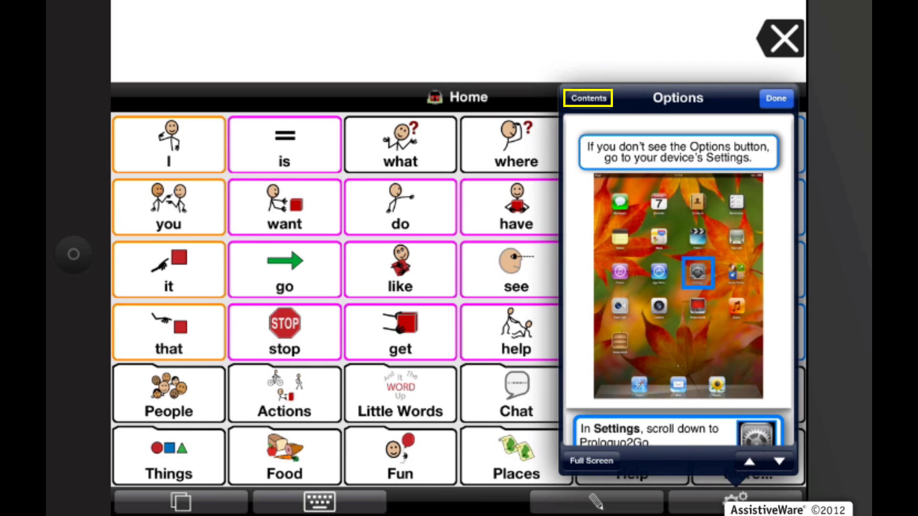
{"action": "left_click", "coordinate": [587, 97]}
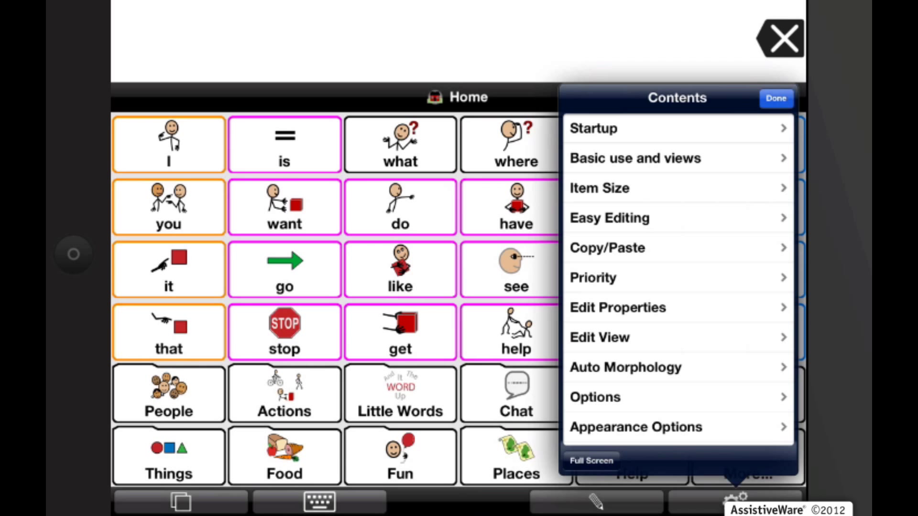
Read the Startup topic, then show the Item Size page full screen
{"action": "left_click", "coordinate": [593, 129]}
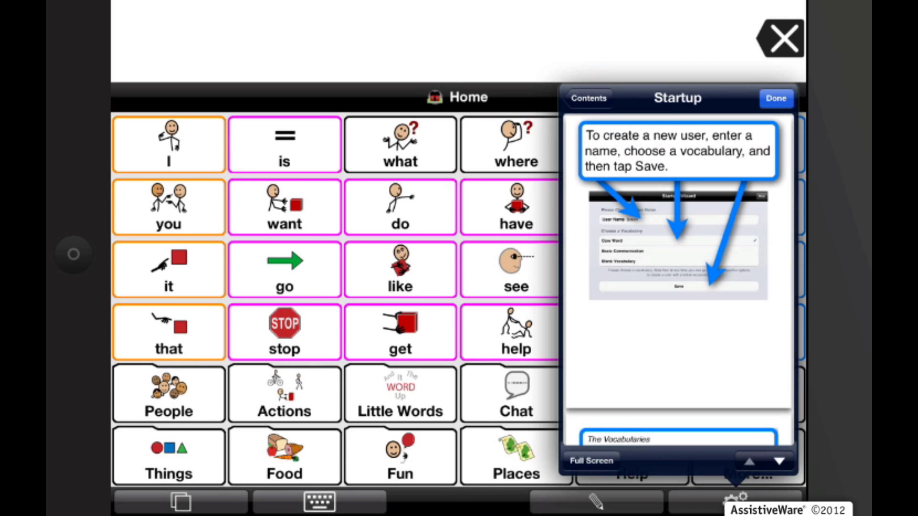
{"action": "left_click", "coordinate": [590, 461]}
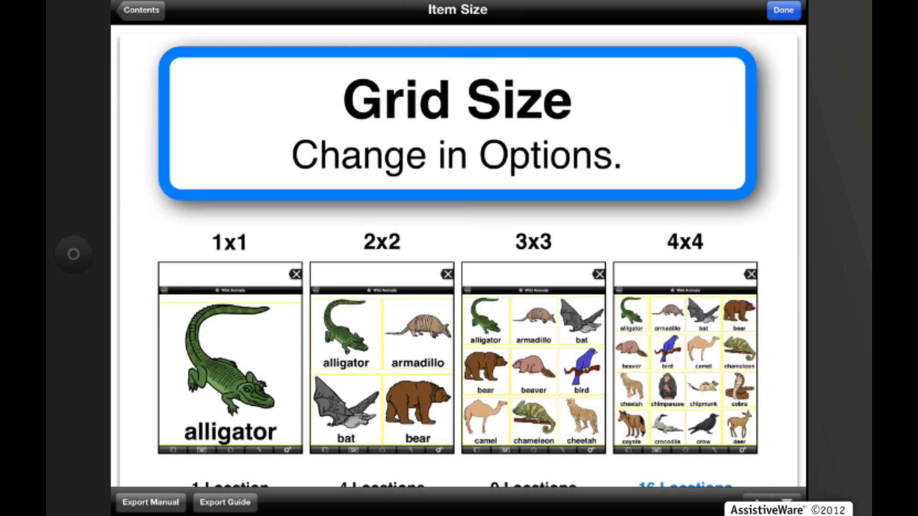
Show the Export Guide menu with Open in iBooks, Open In and Print
{"action": "left_click", "coordinate": [150, 502]}
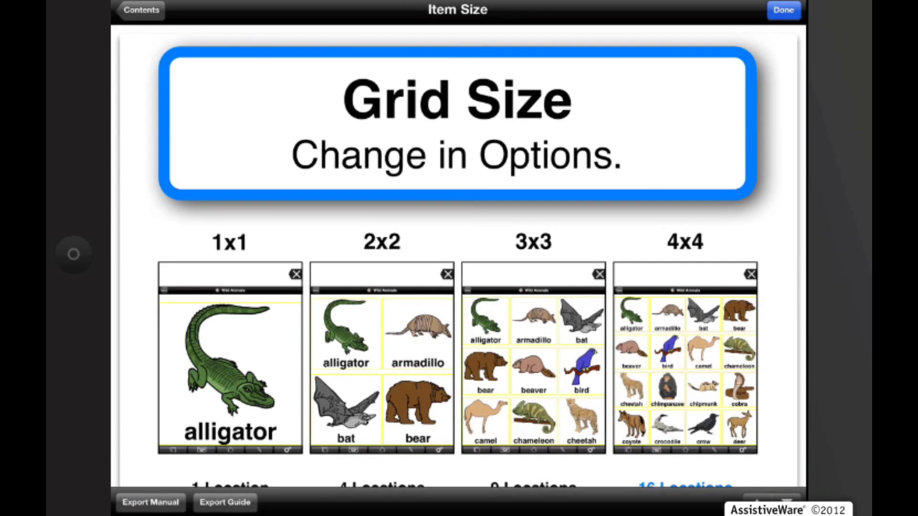
{"action": "left_click", "coordinate": [783, 10]}
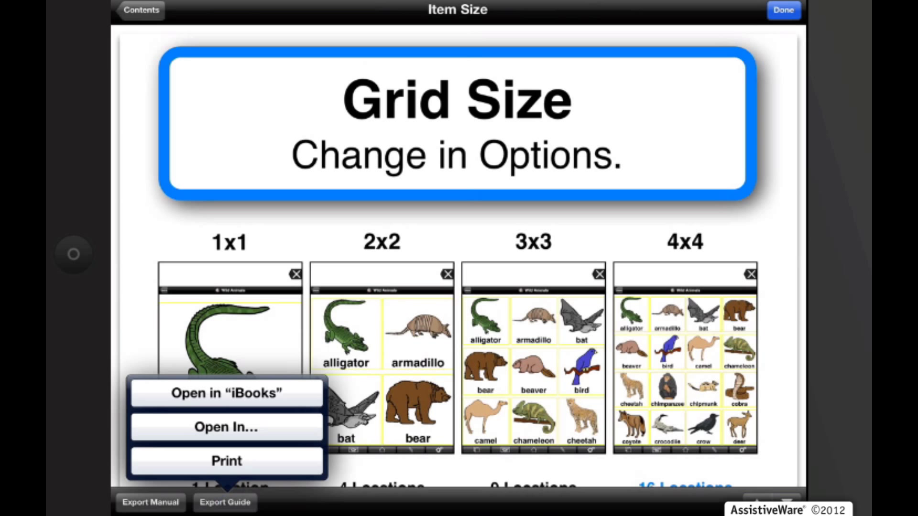
Try printing the guide, leave the empty printer list, and view the Open In apps
{"action": "left_click", "coordinate": [226, 461]}
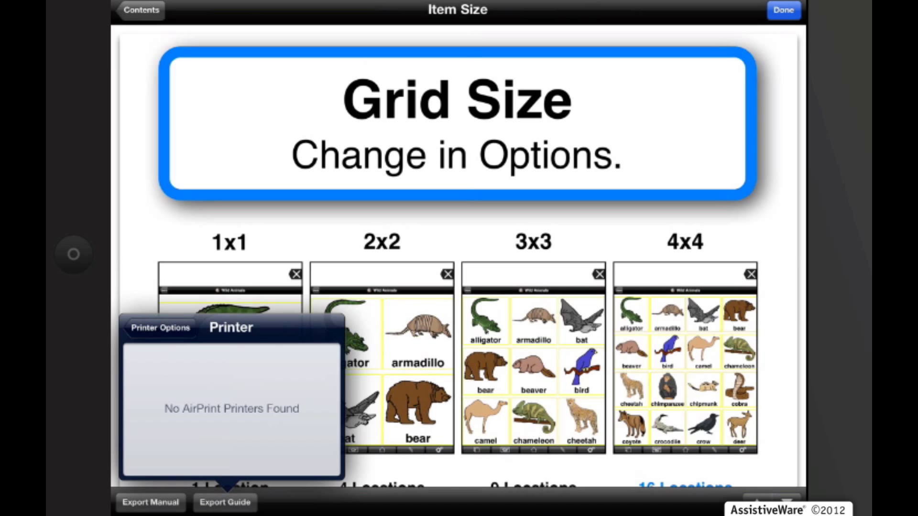
{"action": "left_click", "coordinate": [160, 327]}
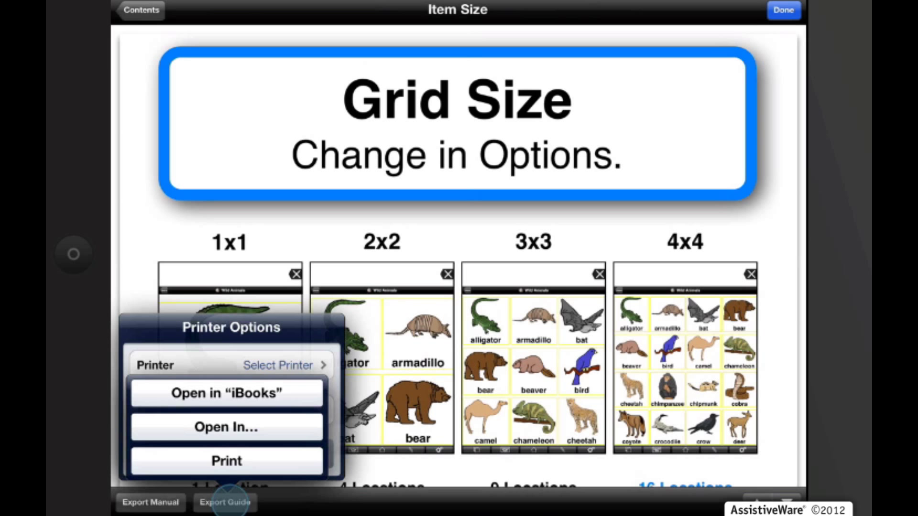
{"action": "left_click", "coordinate": [226, 427]}
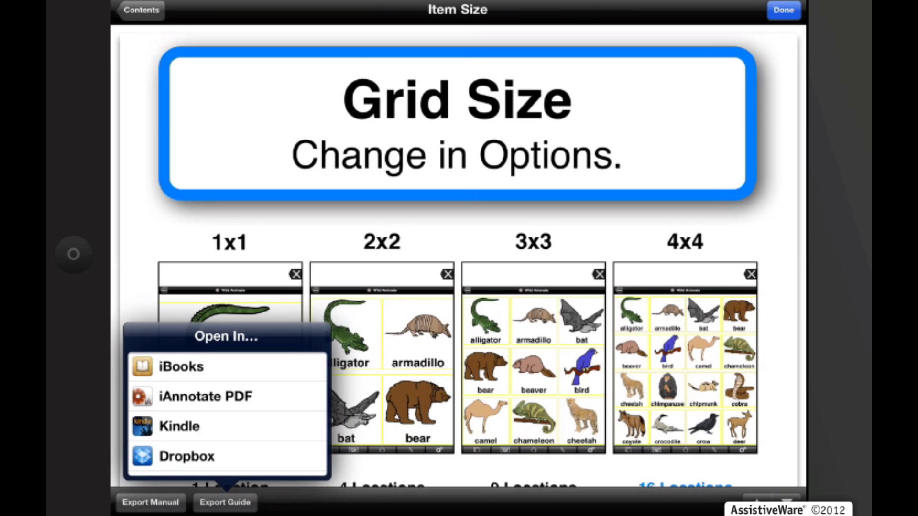
Send the guide to a PDF reading app, then close the guide back to Home
{"action": "left_click", "coordinate": [205, 396]}
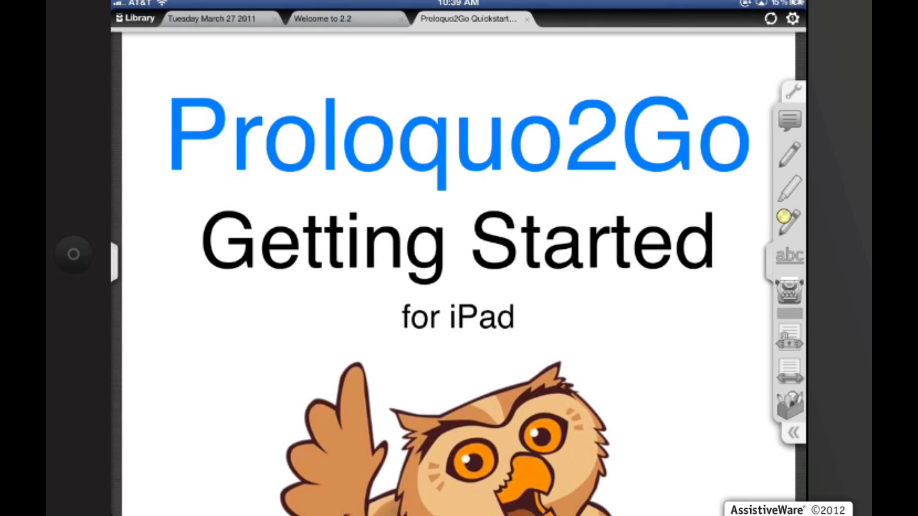
{"action": "scroll", "scroll_direction": "down", "scroll_amount": 3}
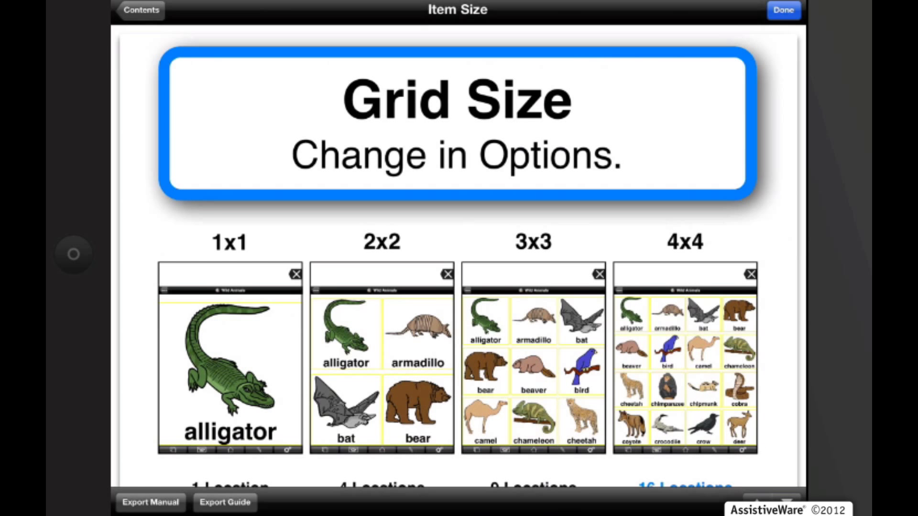
{"action": "left_click", "coordinate": [782, 10]}
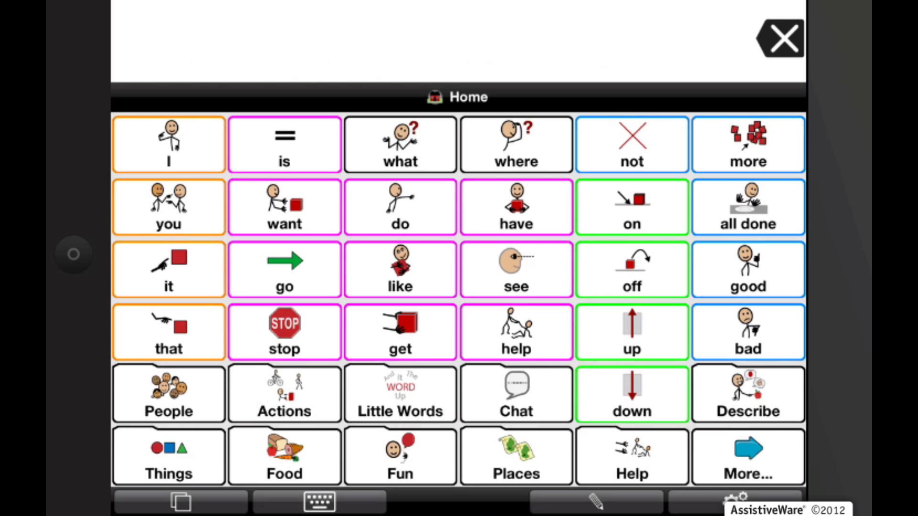